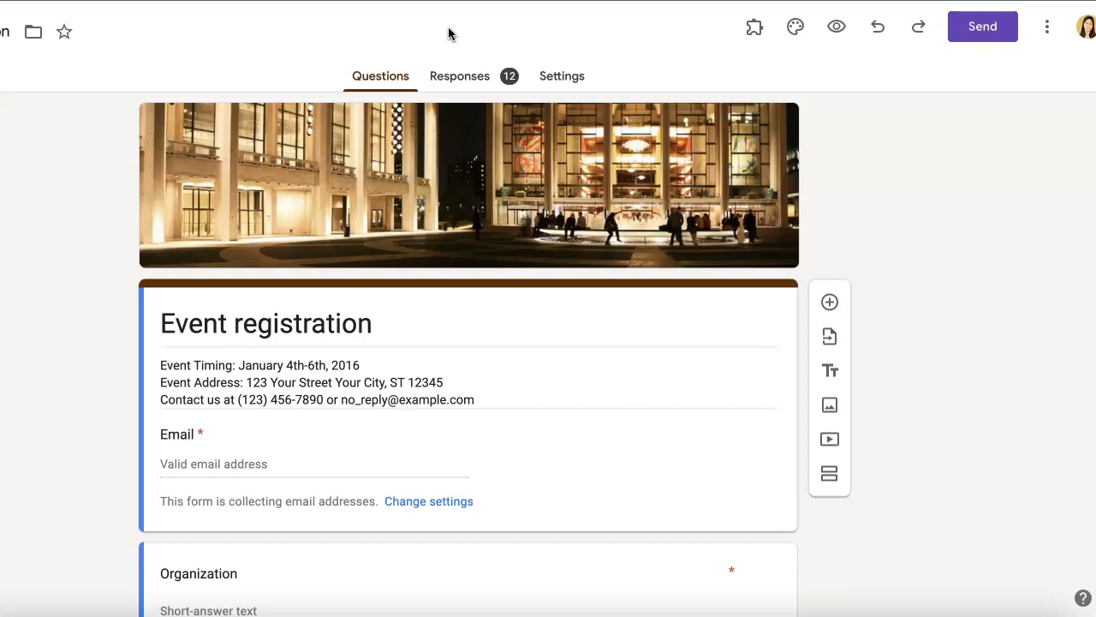
mouse_move(754, 26)
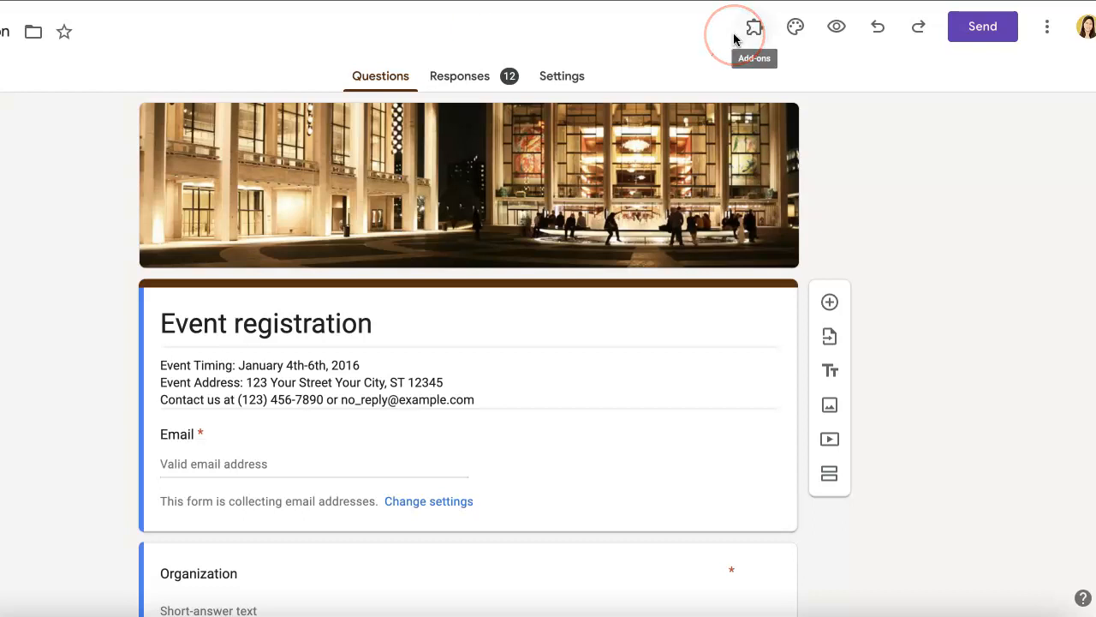
mouse_move(561, 108)
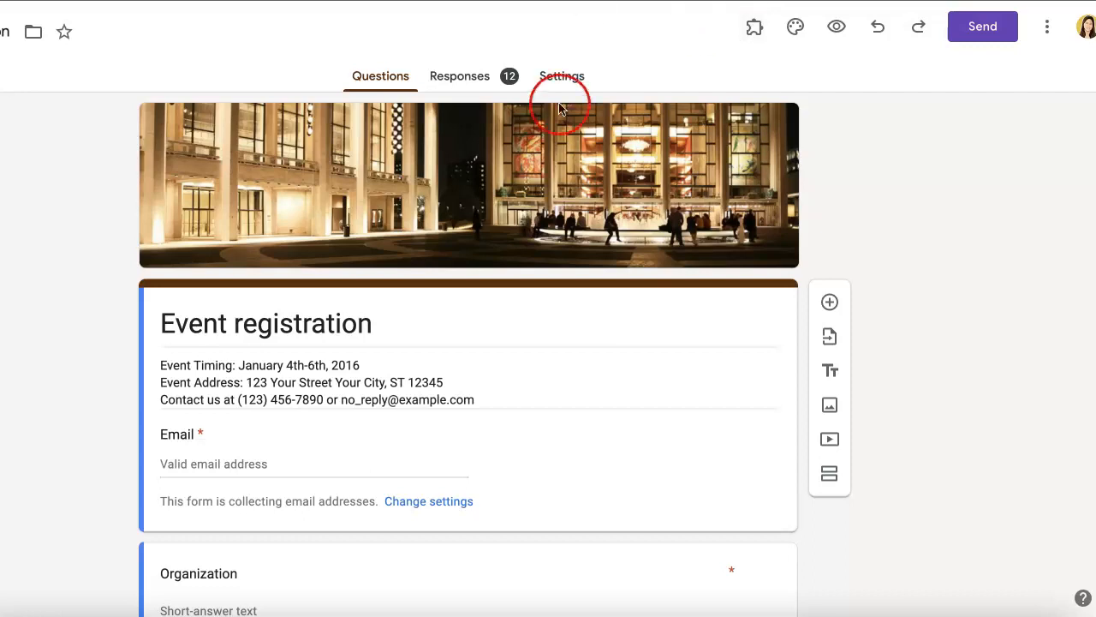
mouse_move(397, 323)
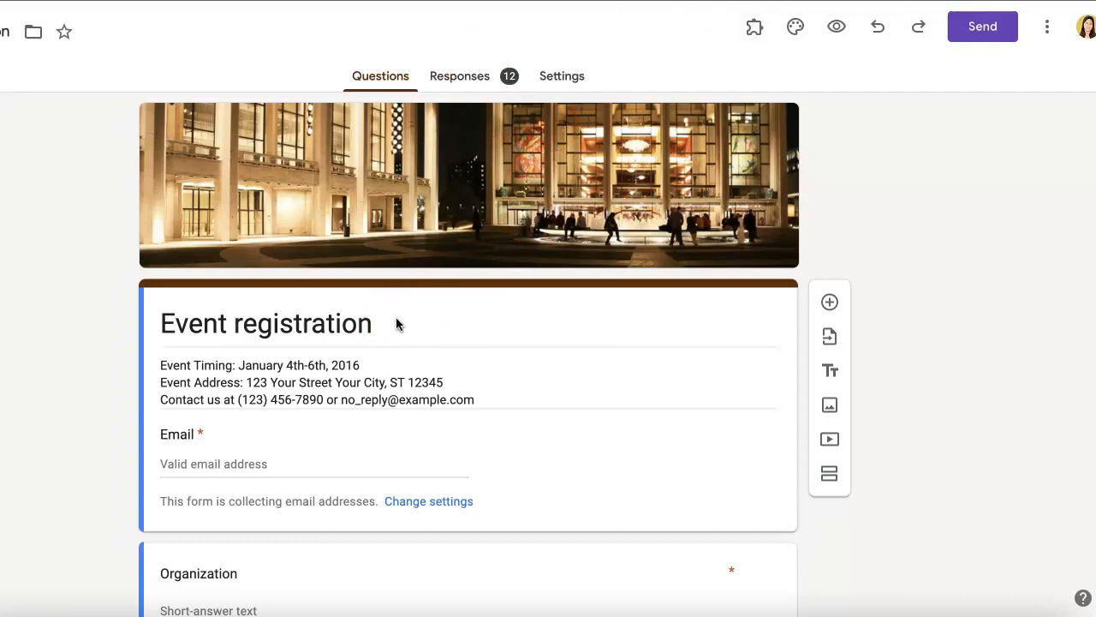
Copy a shortened share link for the Event registration Google Form
scroll("down", 3)
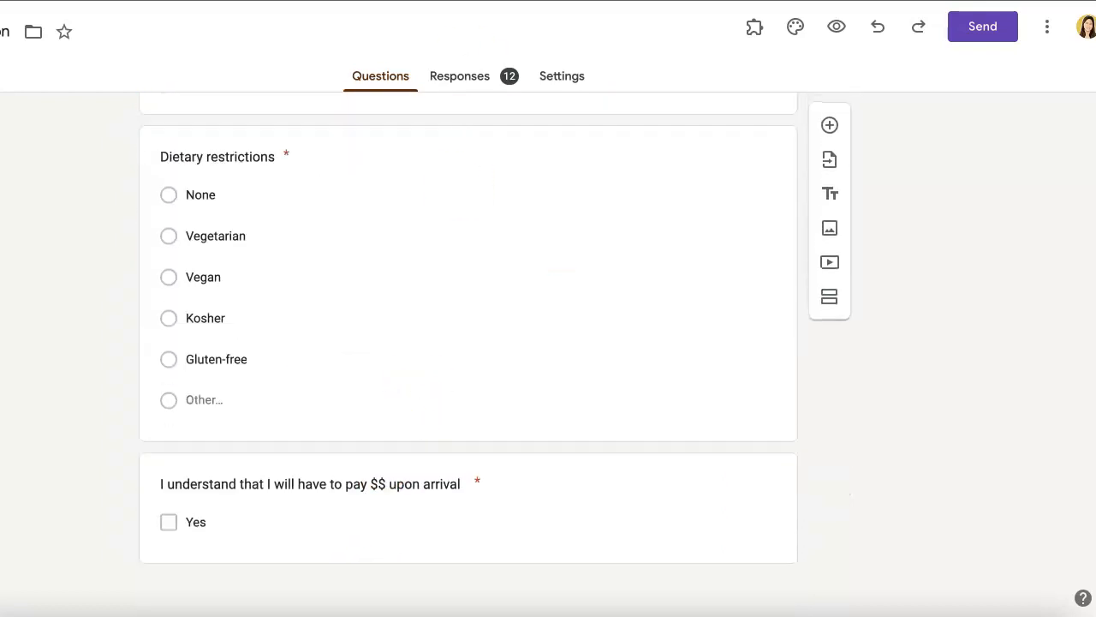
scroll("up", 3)
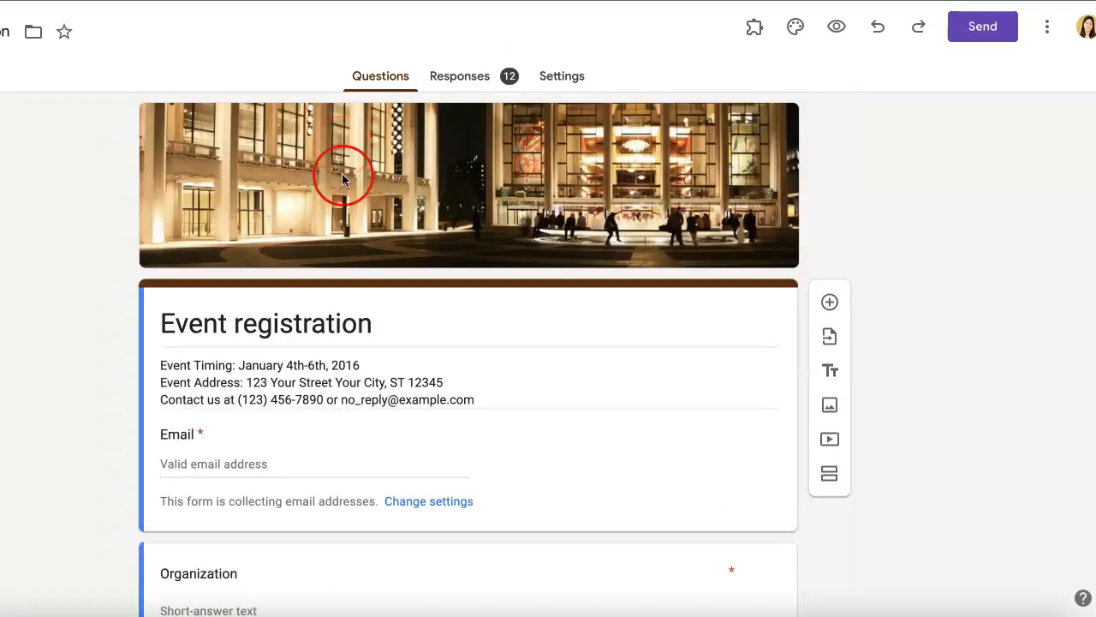
mouse_move(275, 156)
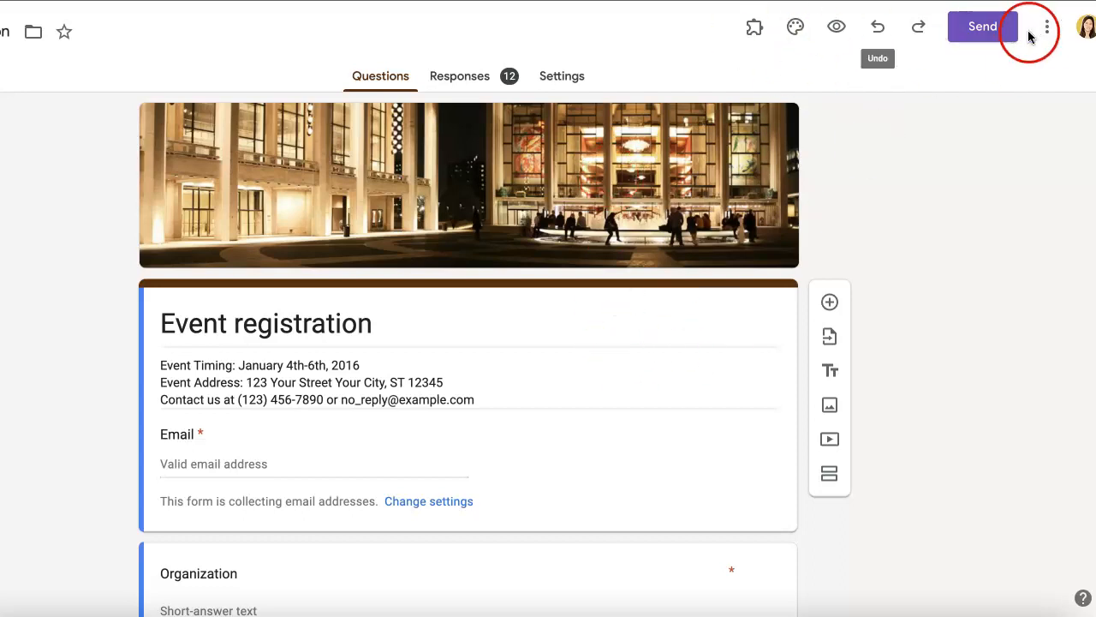
left_click(983, 26)
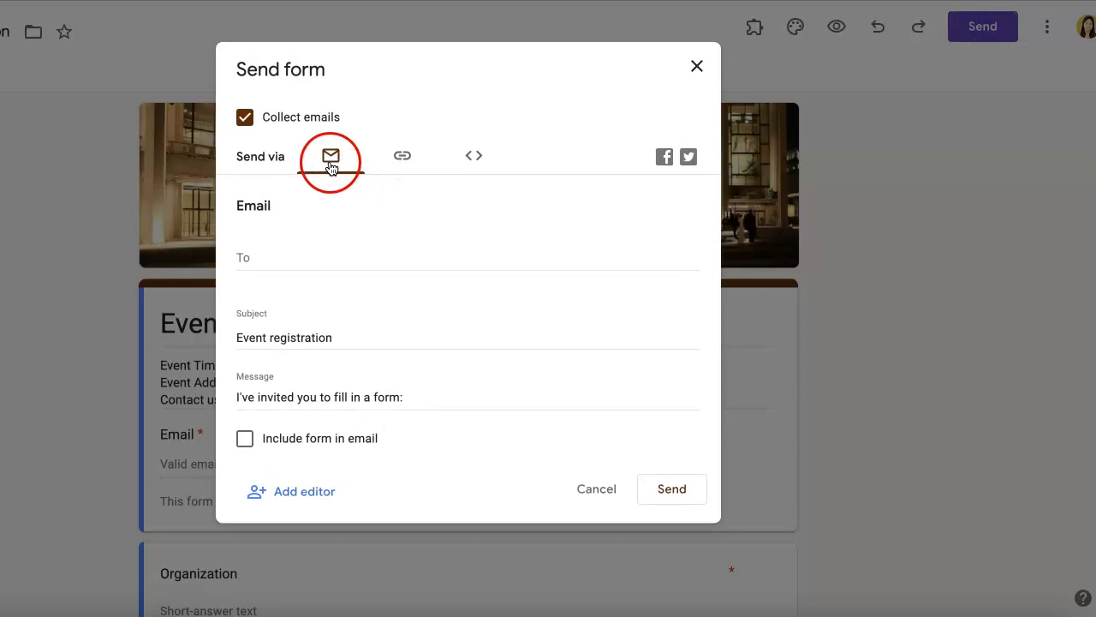
left_click(401, 156)
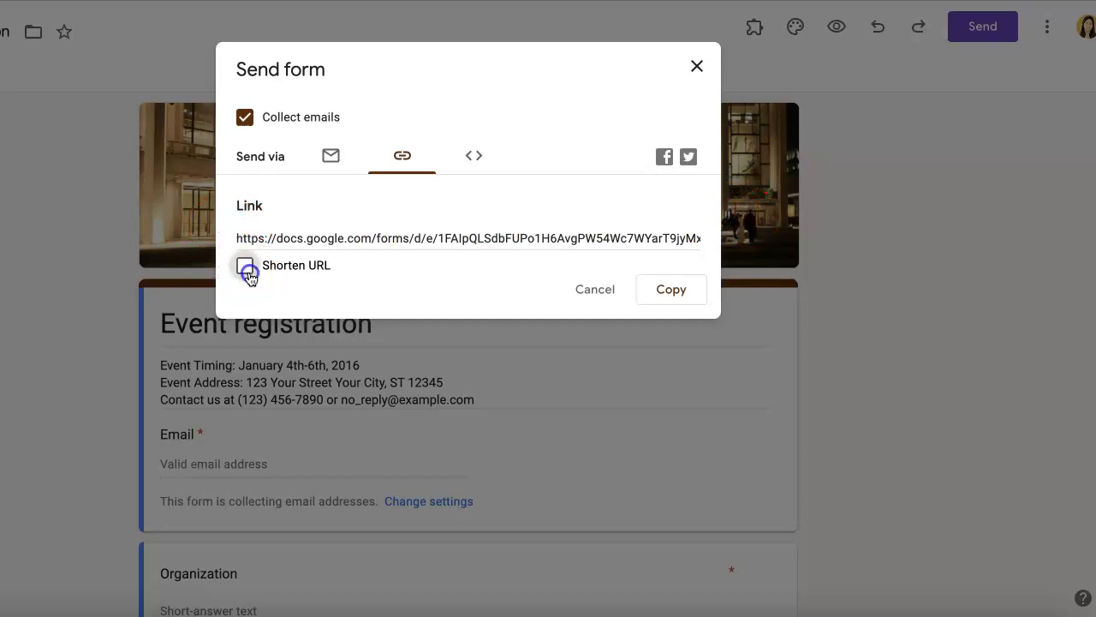
left_click(245, 265)
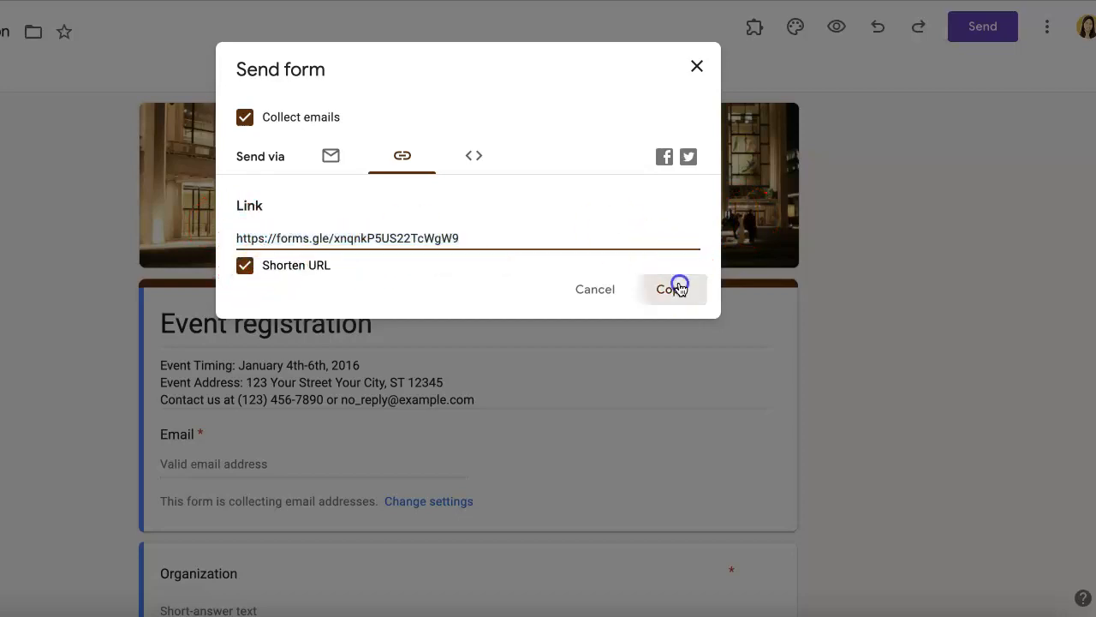
left_click(672, 289)
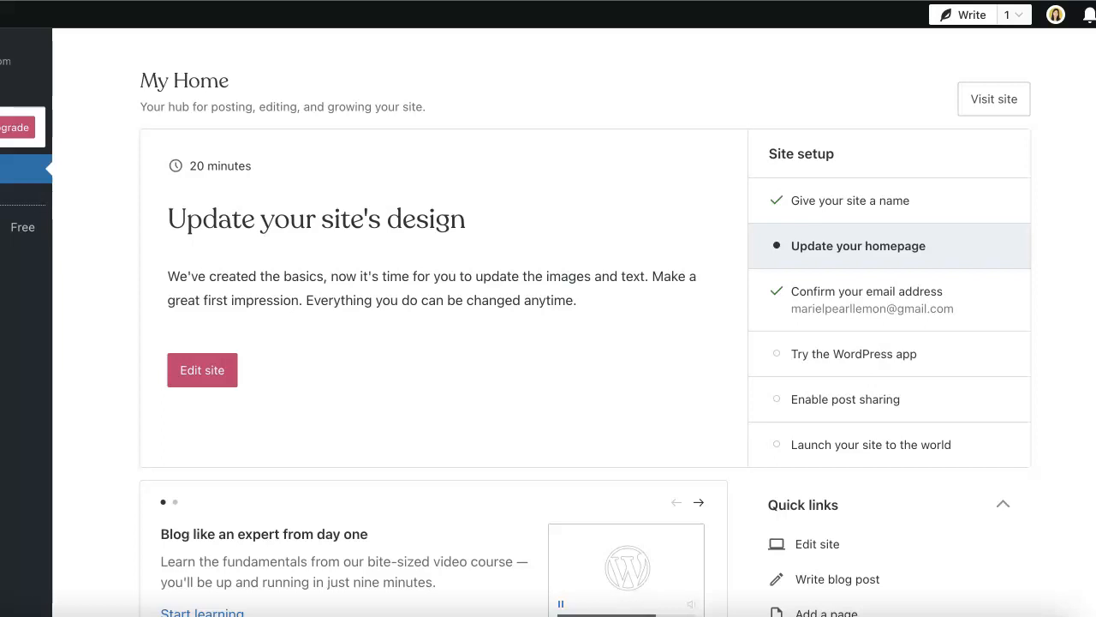
Open the 'Embed in WordPress' draft from the recent drafts list
left_click(1020, 15)
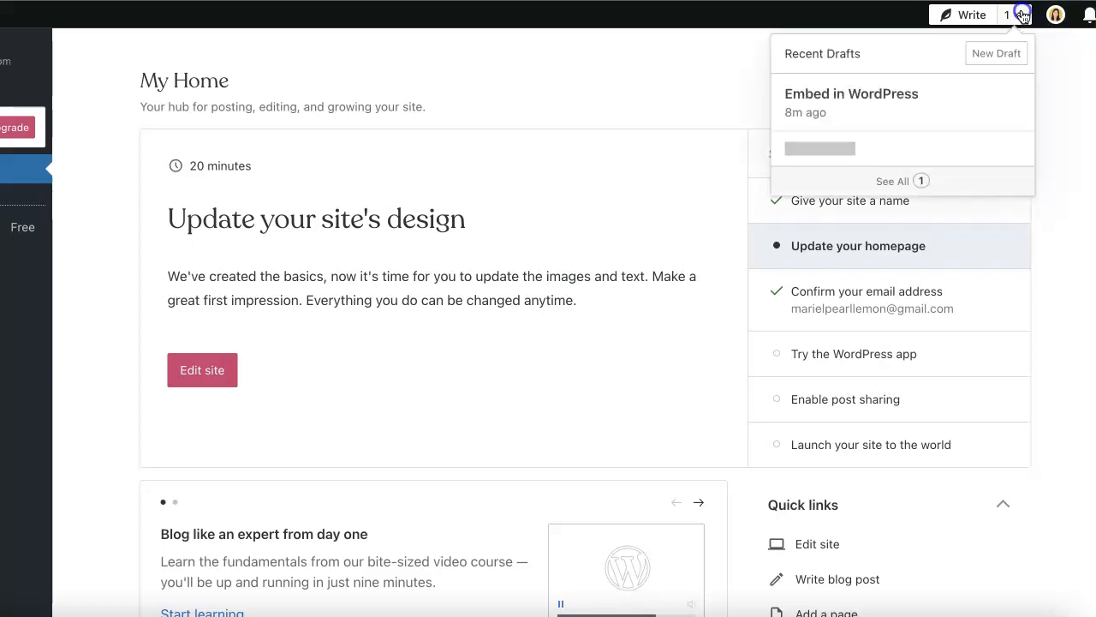
left_click(851, 93)
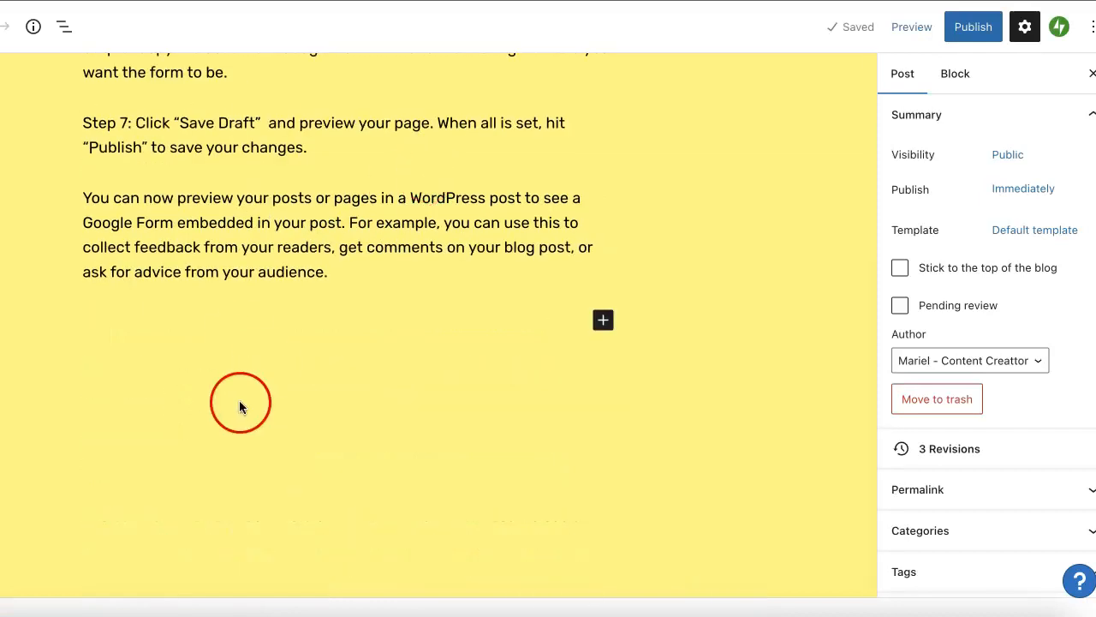
Add an empty paragraph block below the post's final paragraph
scroll("up", 3)
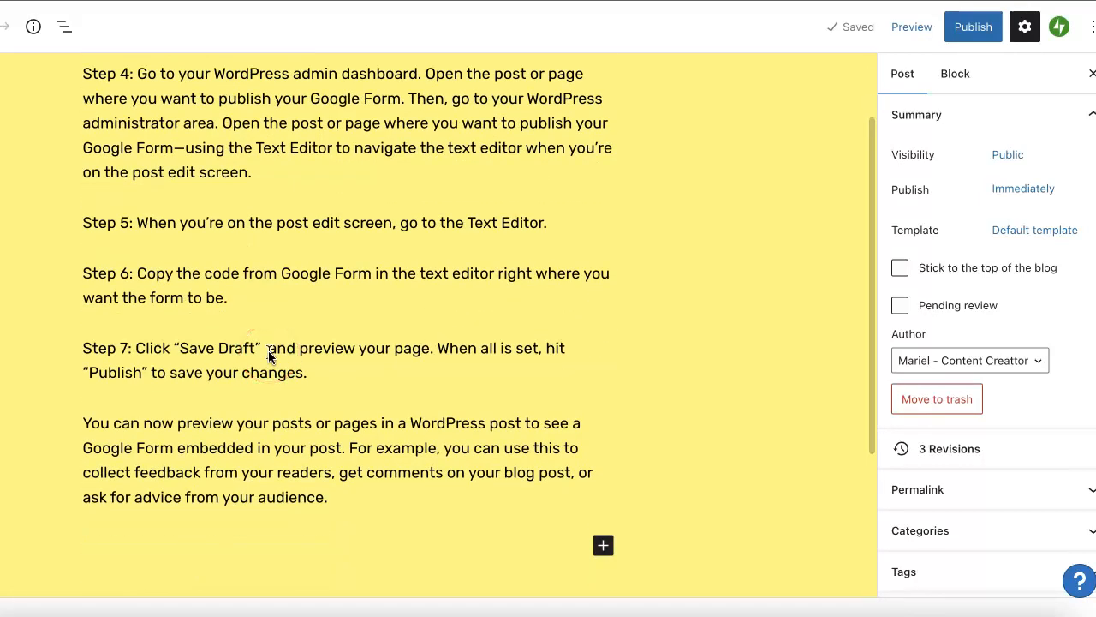
scroll("down", 3)
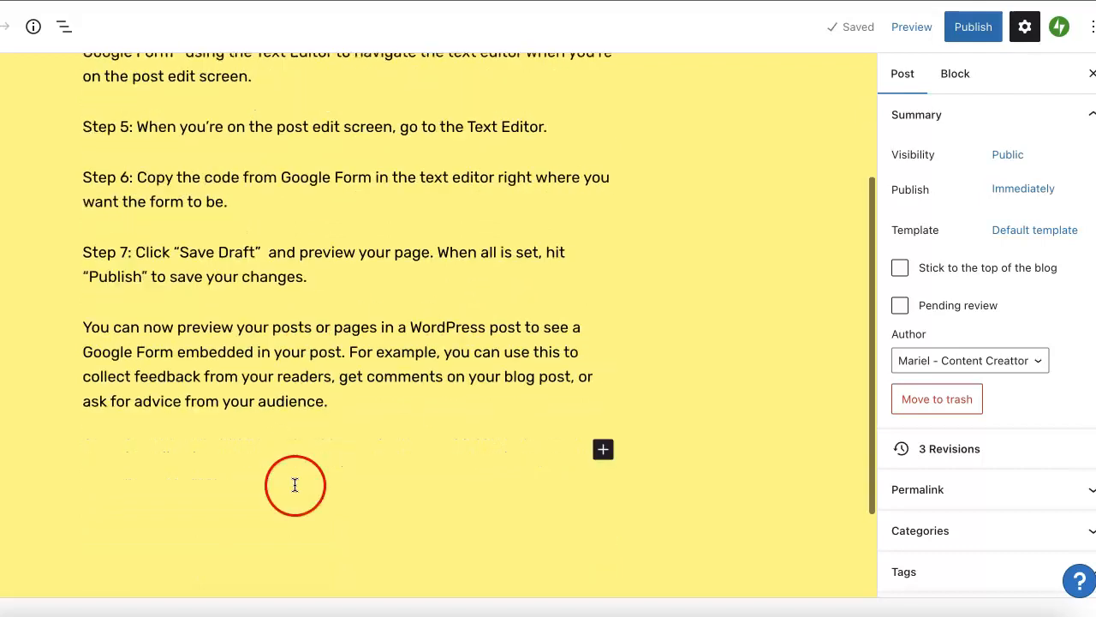
left_click(295, 485)
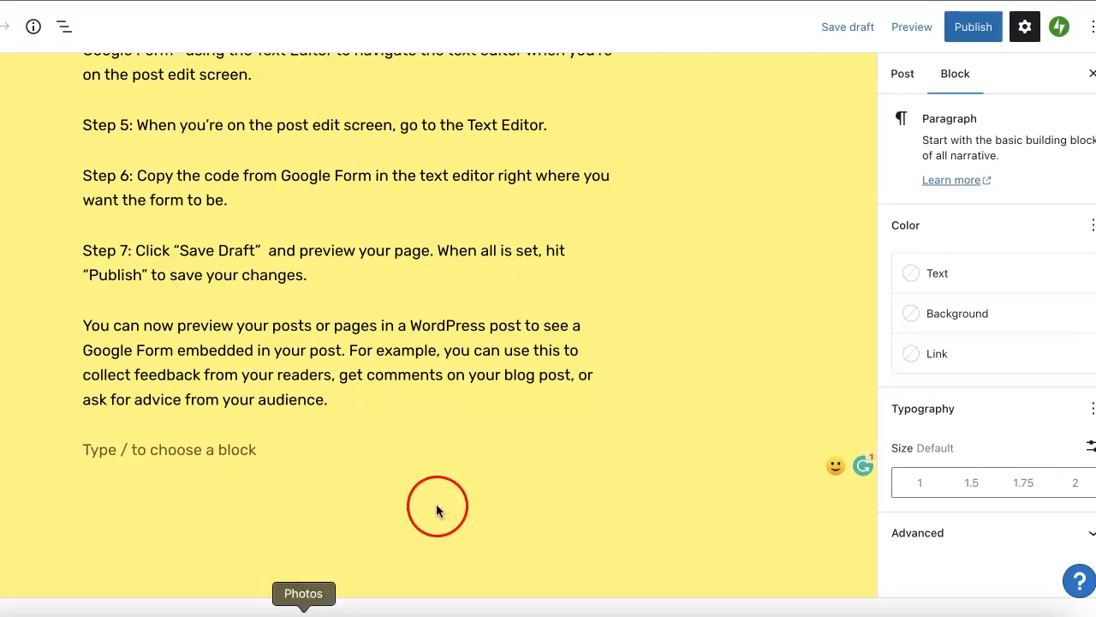
mouse_move(553, 23)
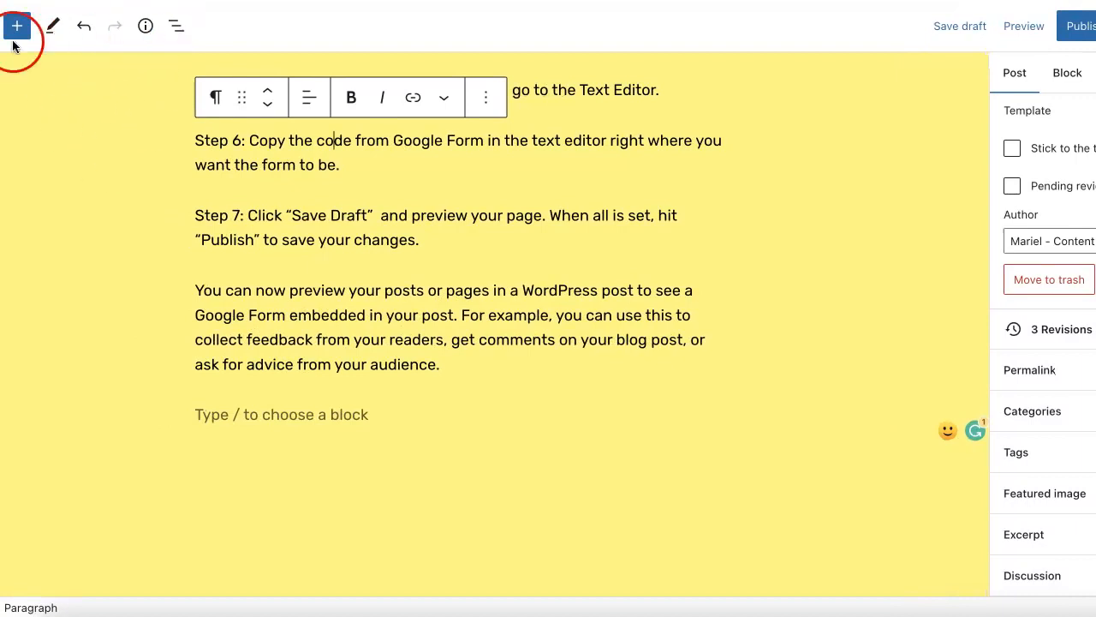
mouse_move(71, 66)
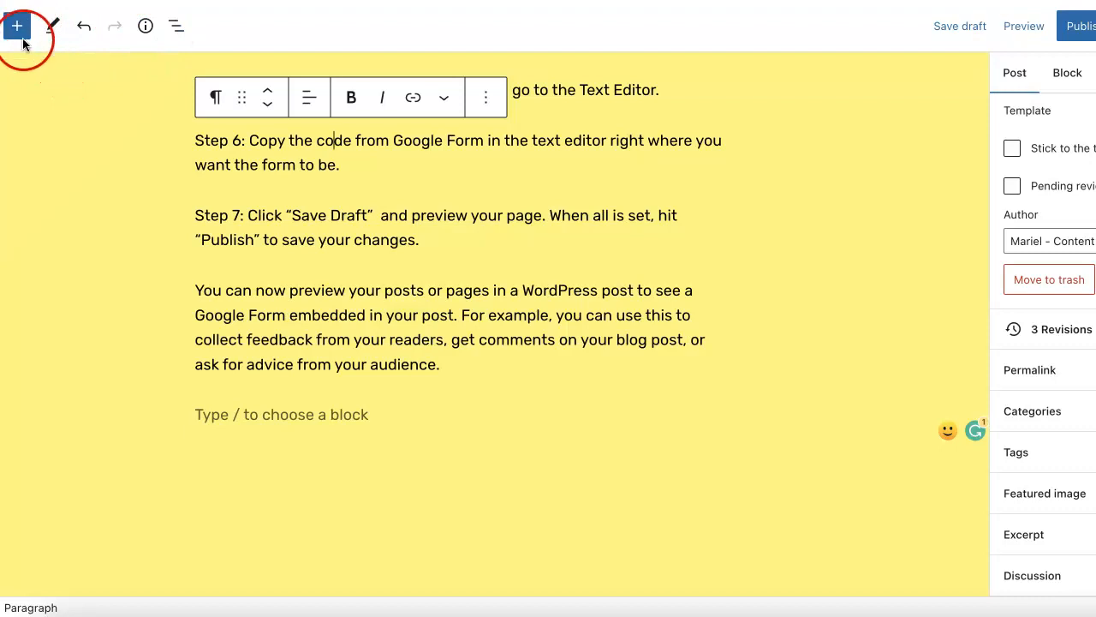
Search the block inserter for 'link' and insert a Social Icons block below Step 6
left_click(17, 26)
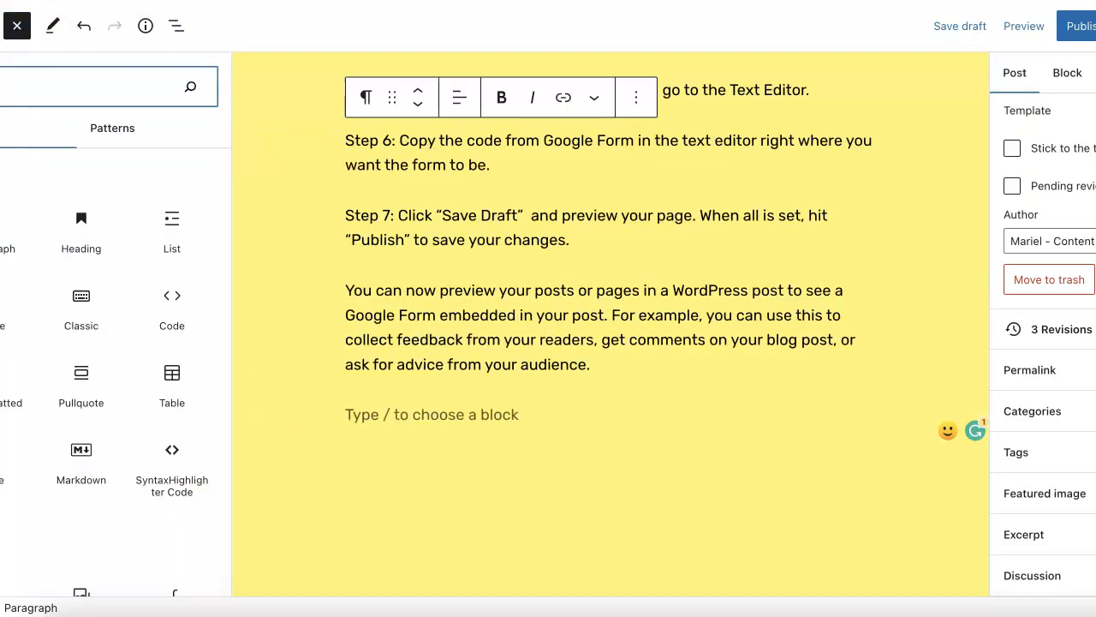
left_click(53, 127)
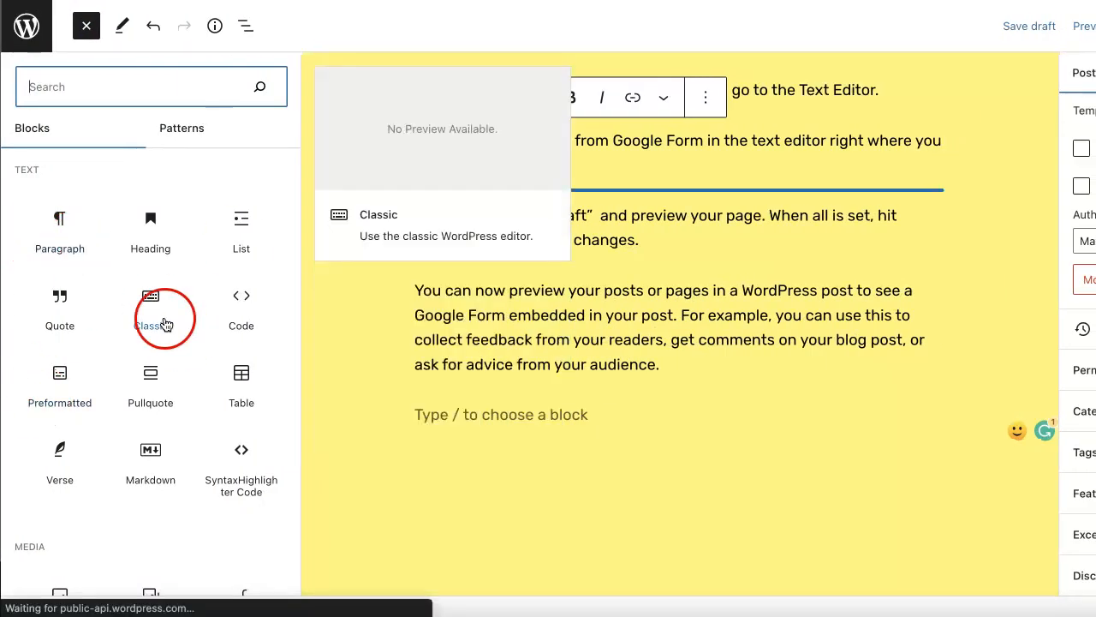
scroll("down", 3)
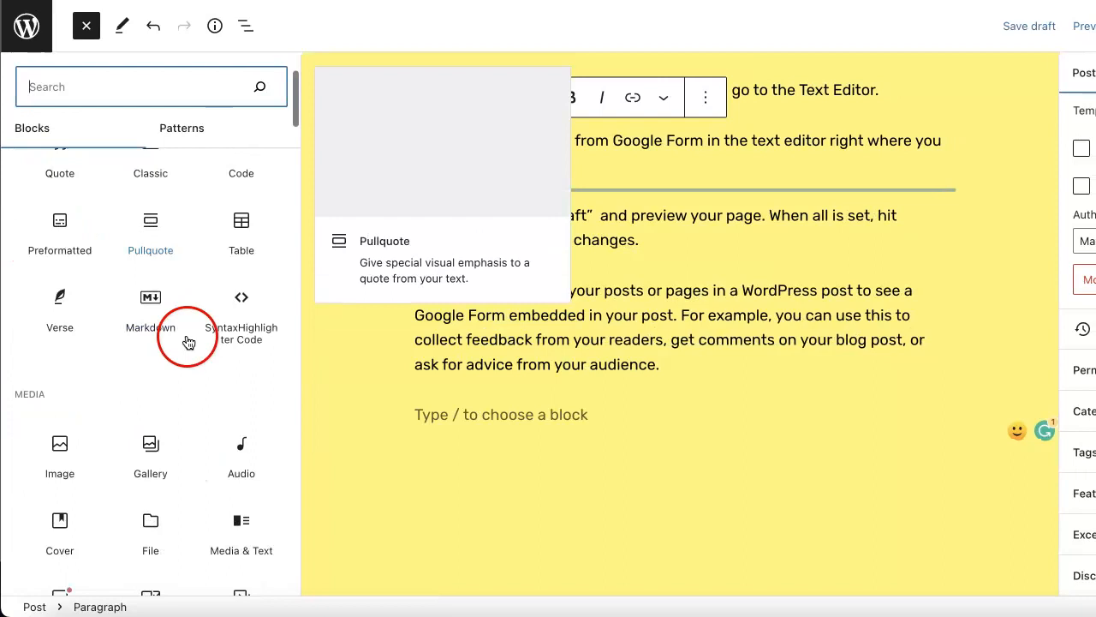
scroll("down", 3)
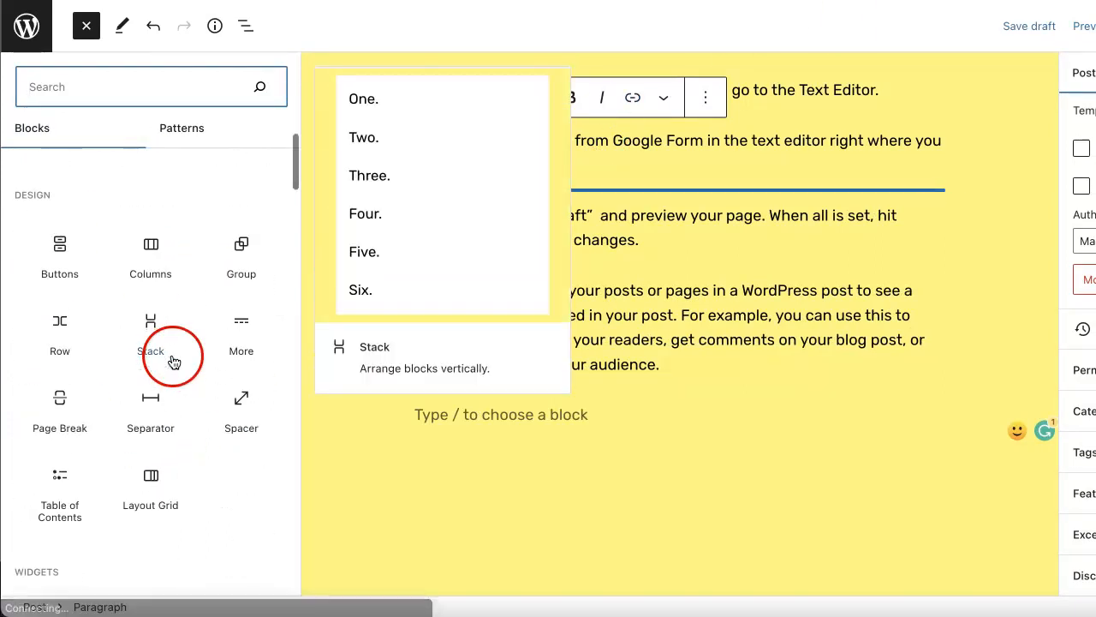
type("link")
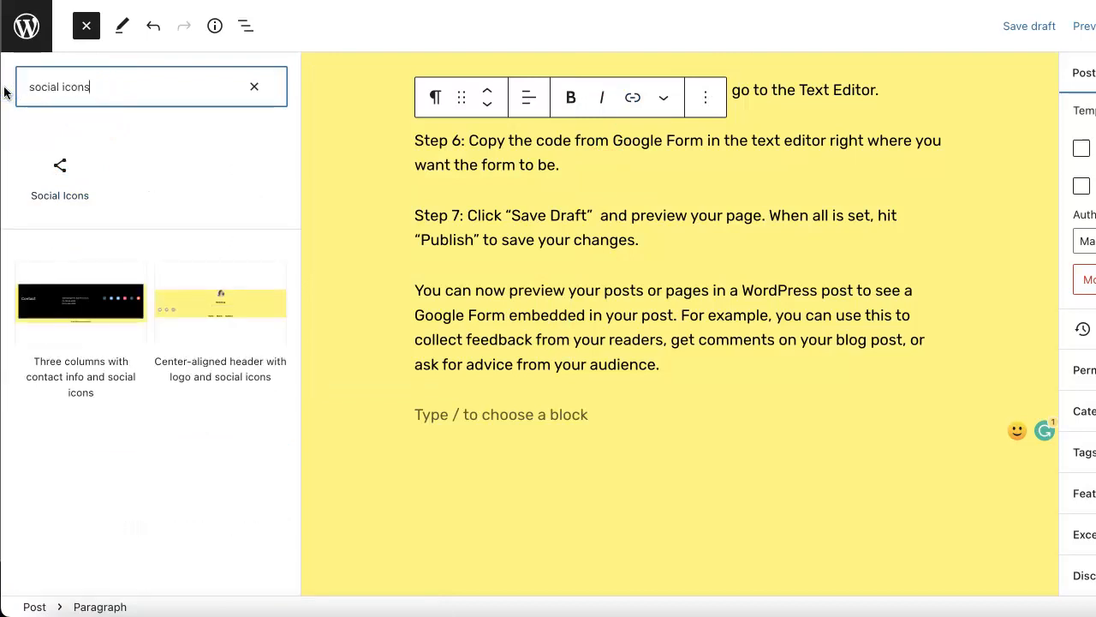
mouse_move(60, 171)
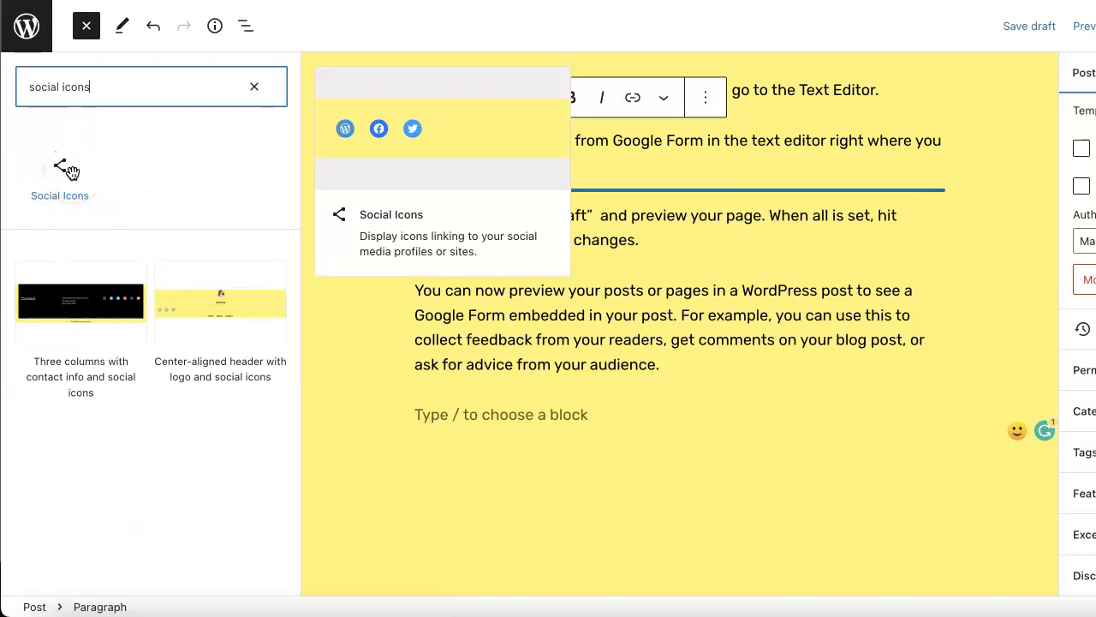
left_click(60, 175)
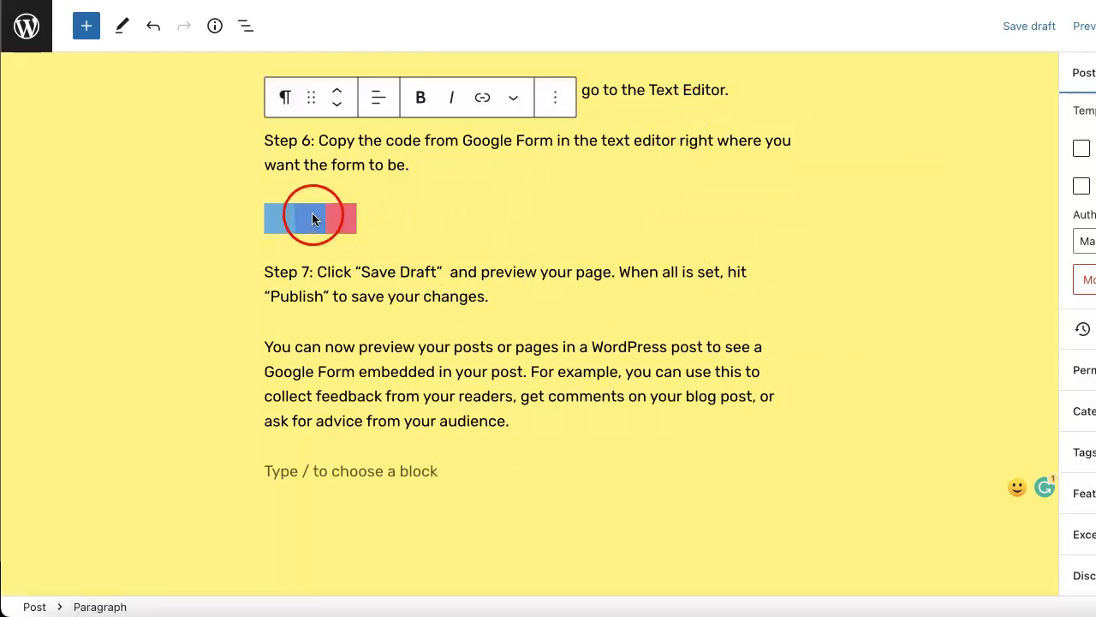
Add a generic Link icon to the Social Icons block and open its address field
left_click(312, 215)
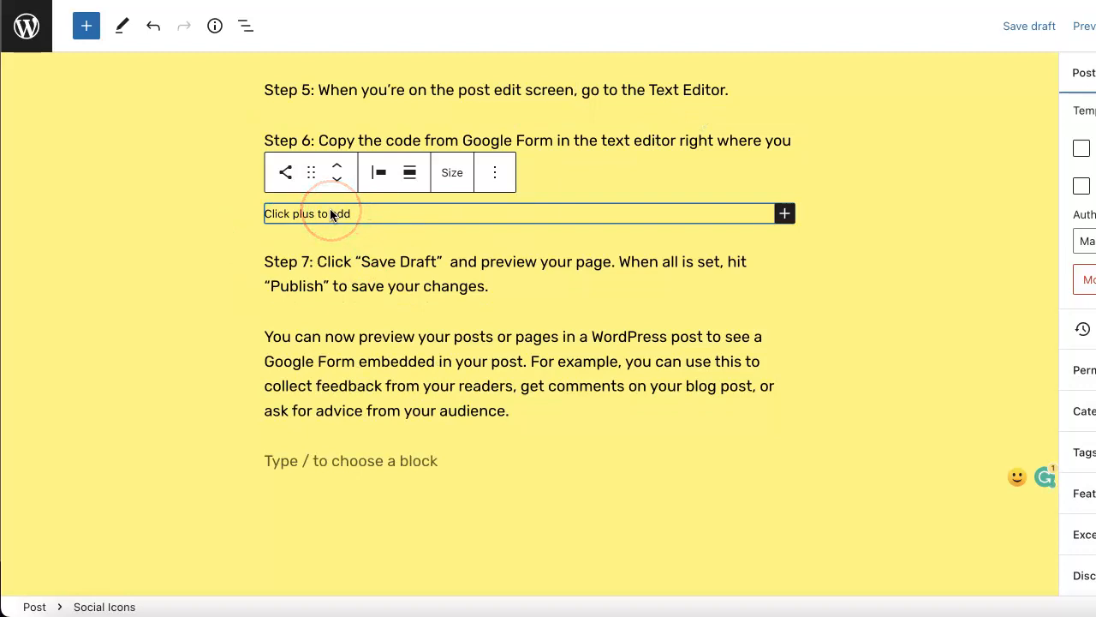
mouse_move(477, 214)
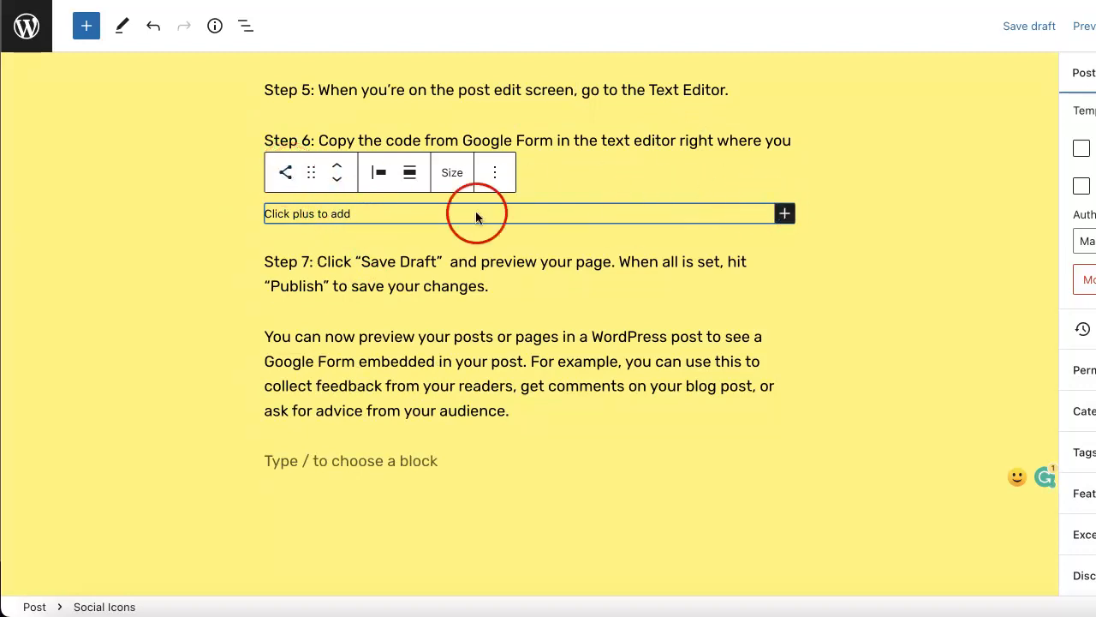
mouse_move(638, 218)
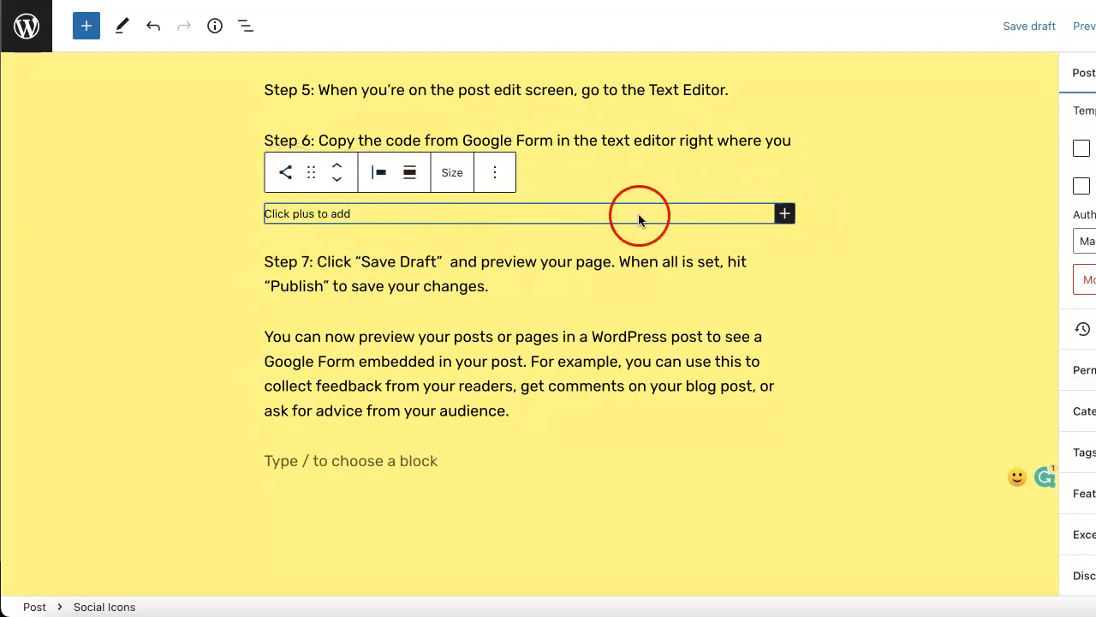
left_click(783, 213)
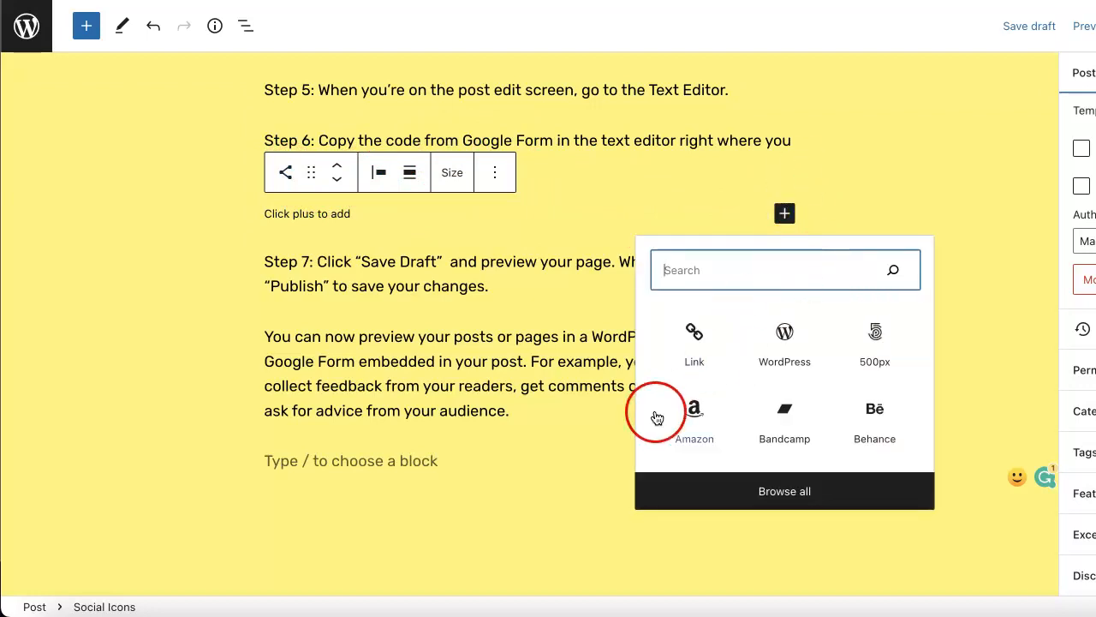
mouse_move(720, 404)
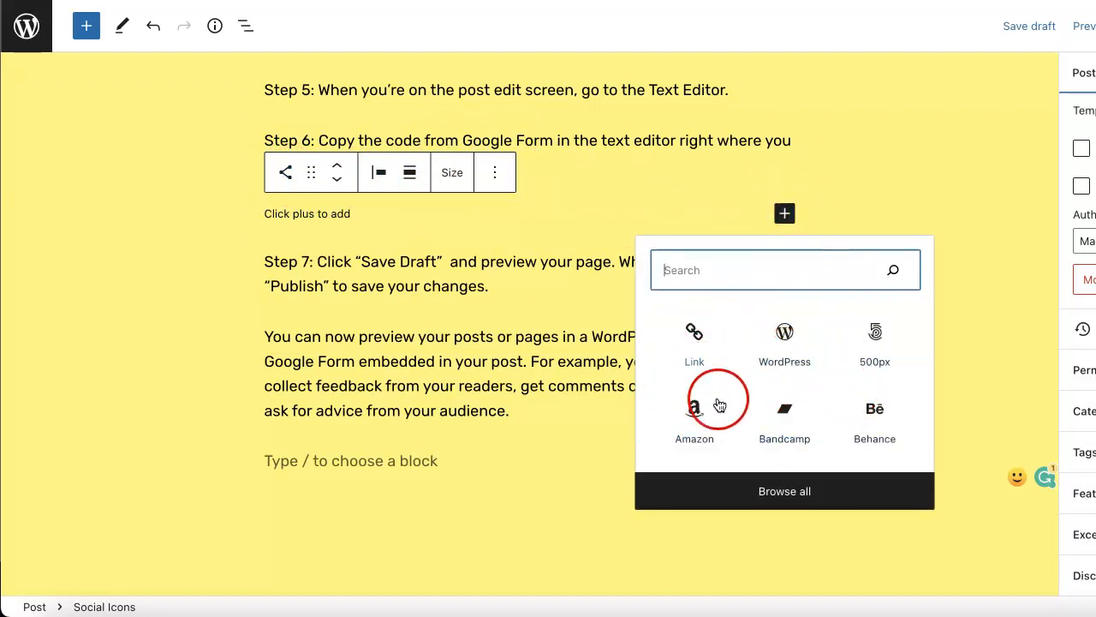
mouse_move(651, 418)
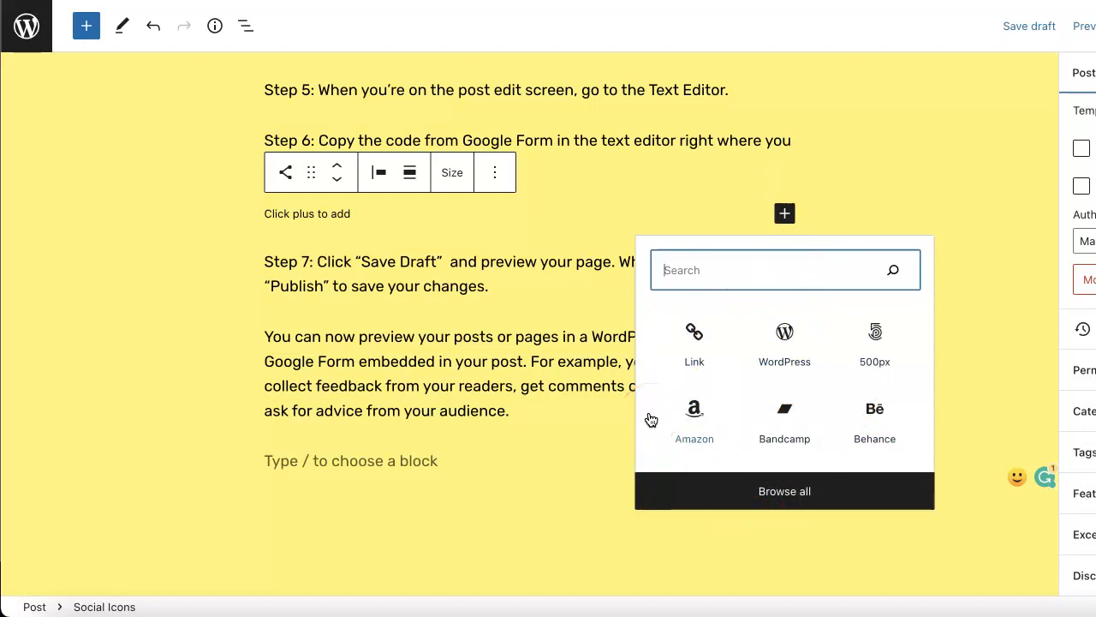
left_click(694, 343)
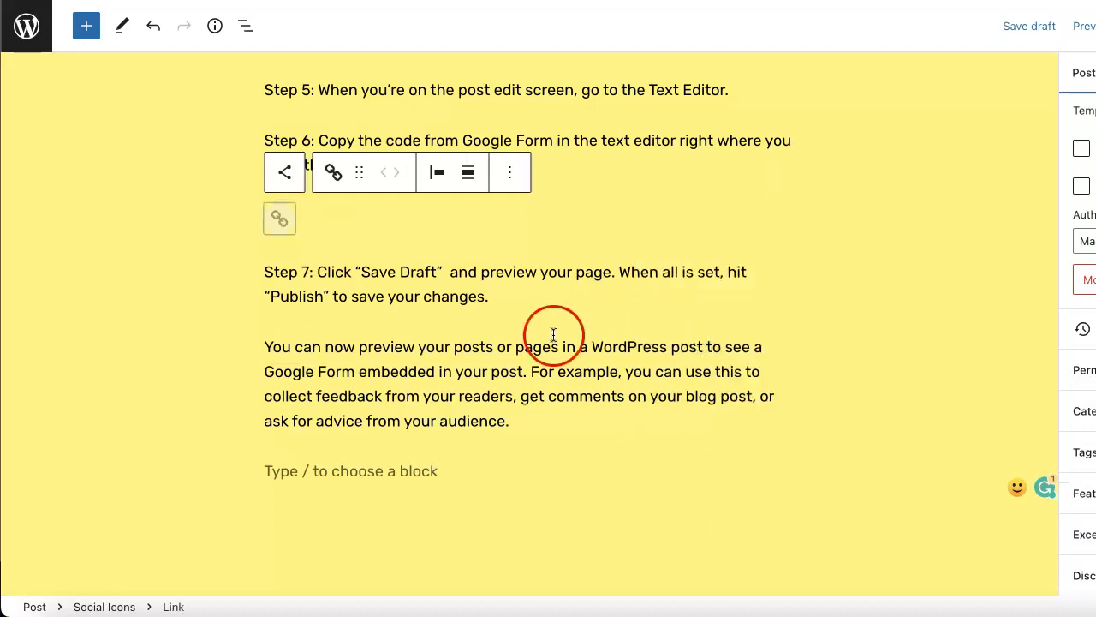
left_click(280, 219)
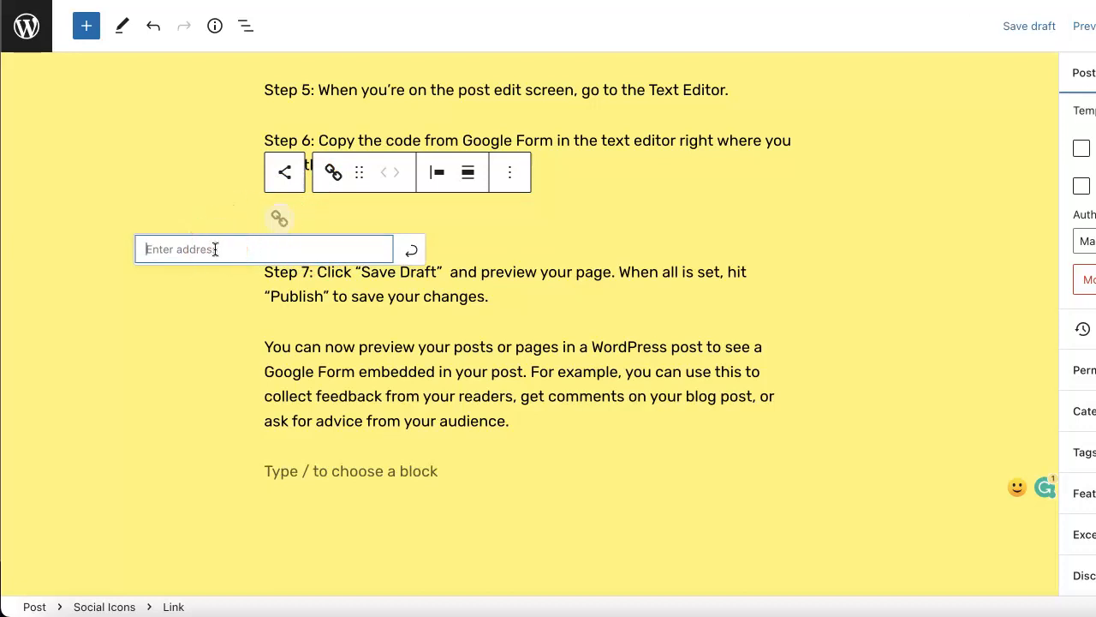
Paste the copied short Google Form link into the Link icon's address field
left_click(410, 249)
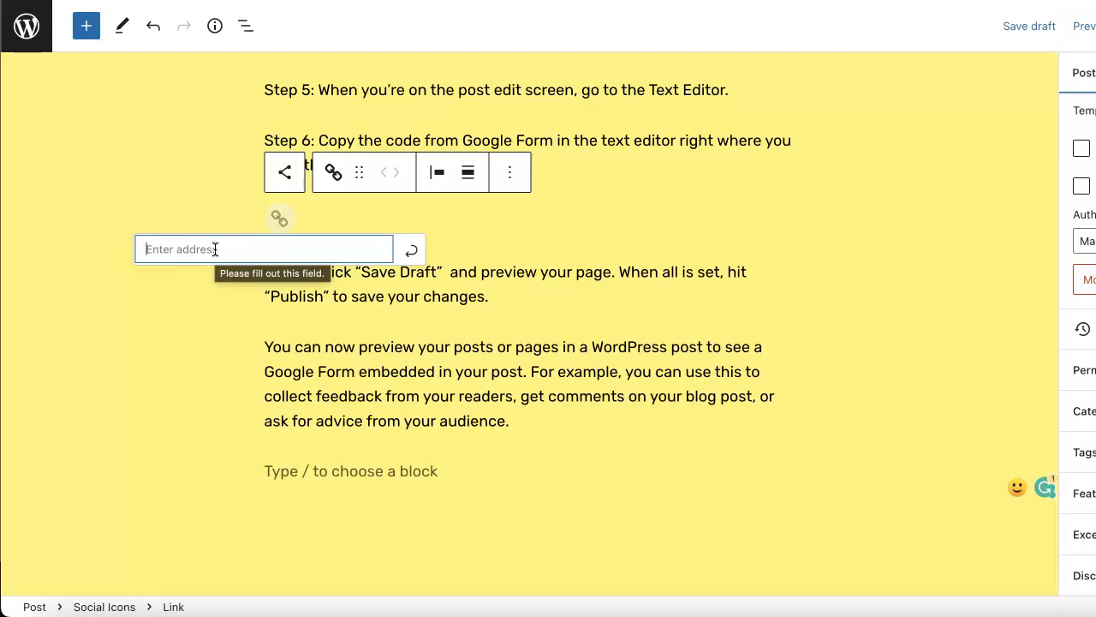
right_click(265, 249)
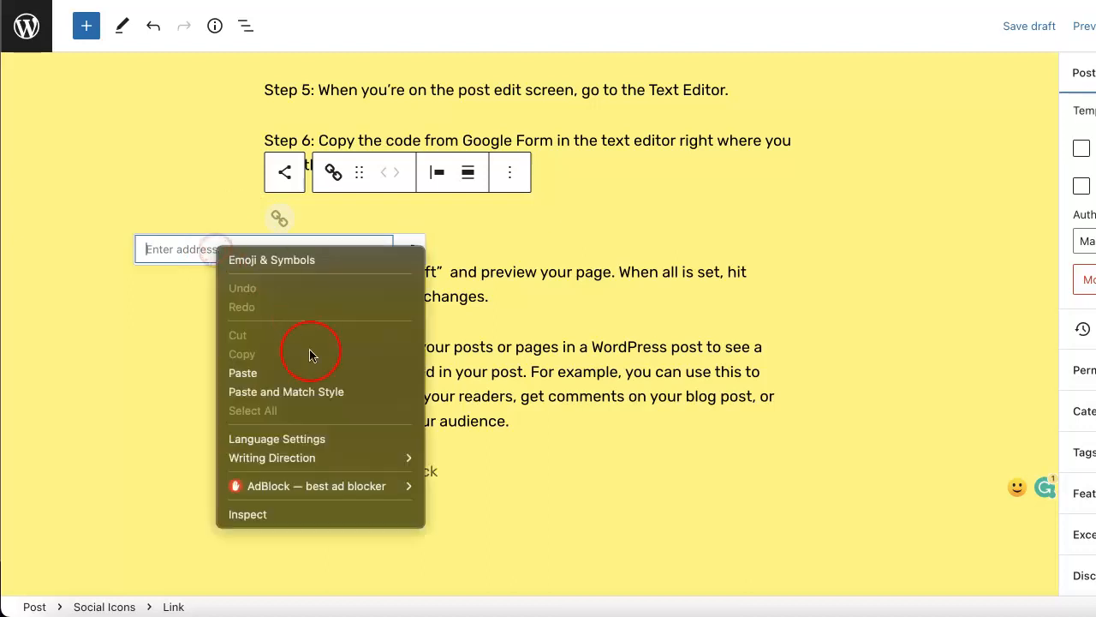
left_click(242, 372)
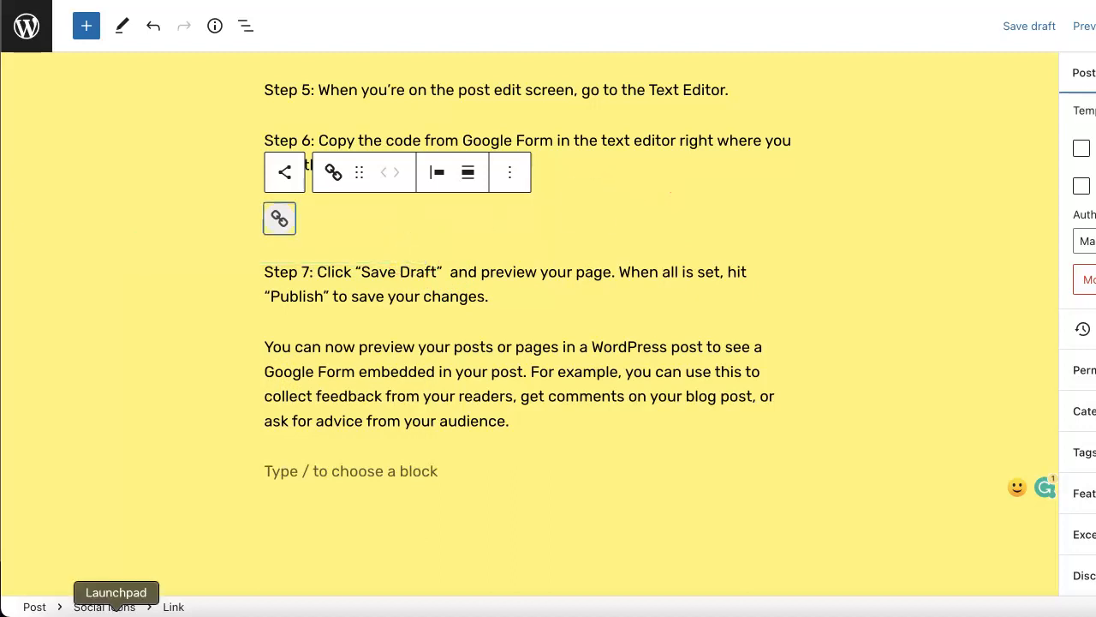
scroll("up", 3)
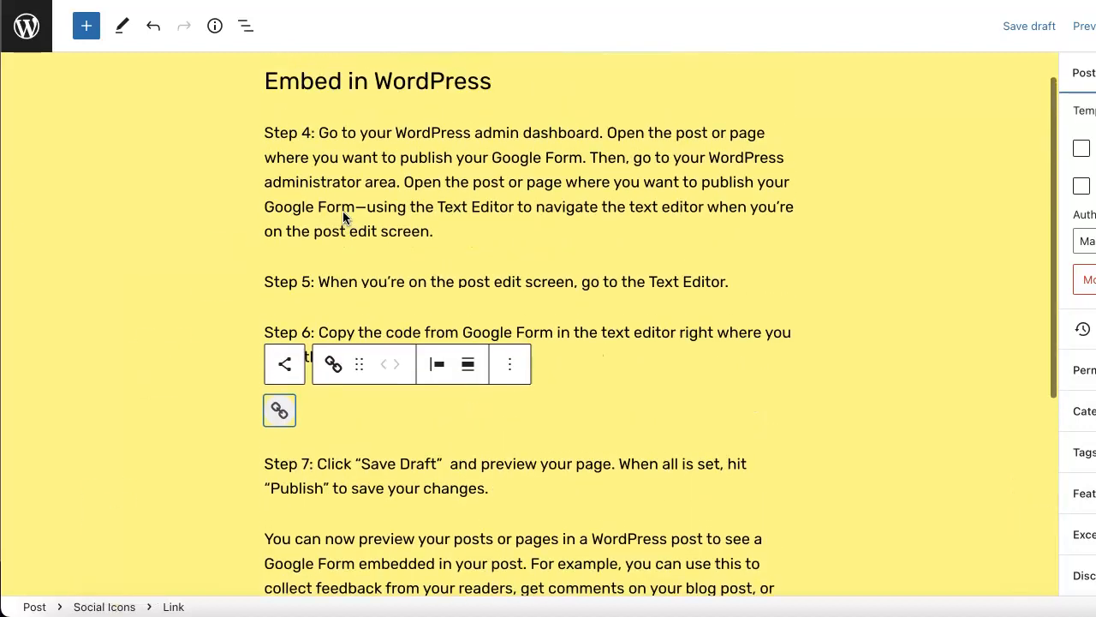
scroll("down", 3)
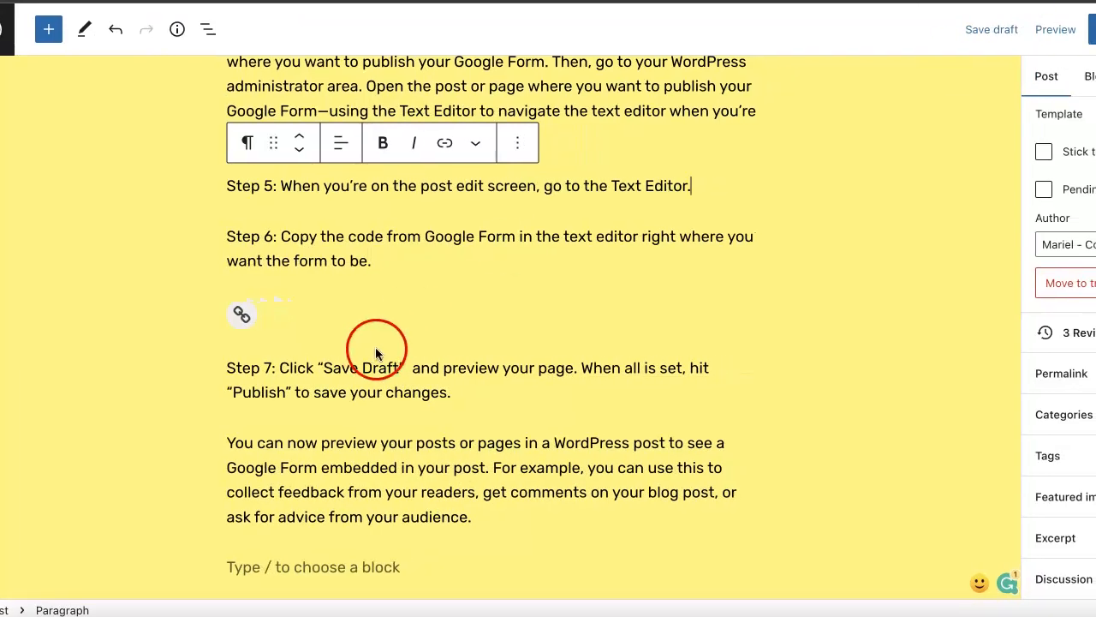
Open the post preview in a new tab and scroll down to the link icon
left_click(1055, 29)
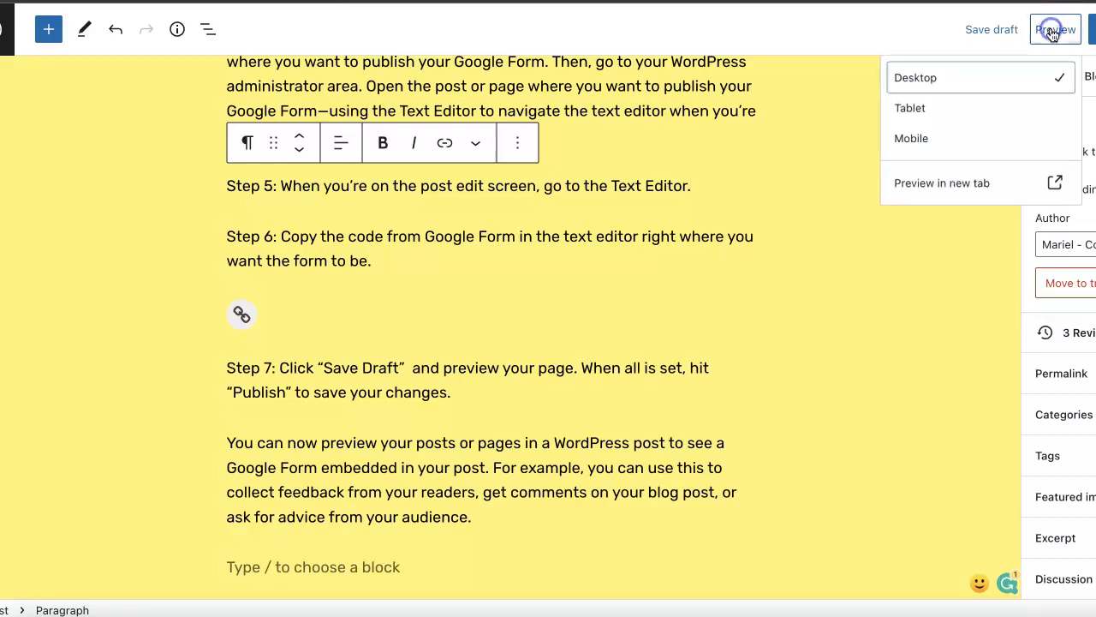
left_click(942, 182)
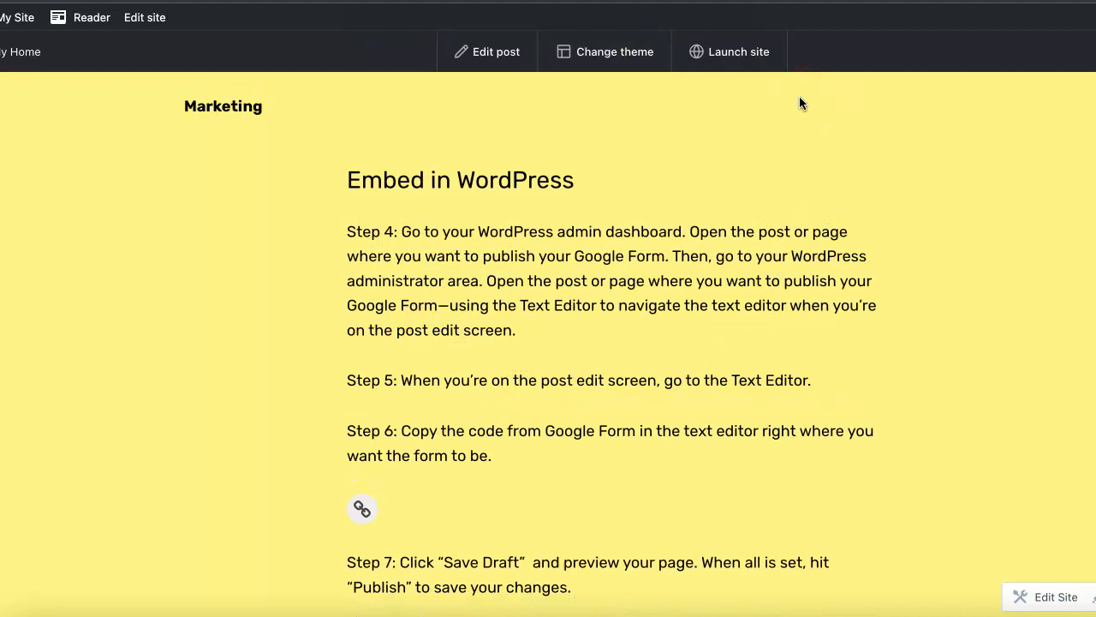
mouse_move(655, 324)
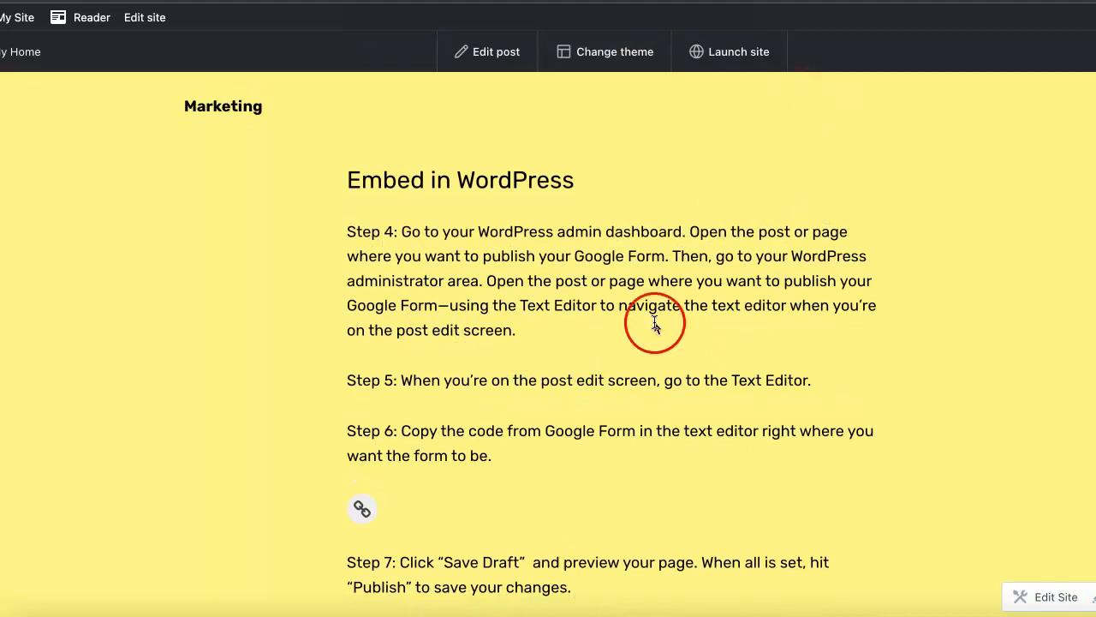
scroll("down", 3)
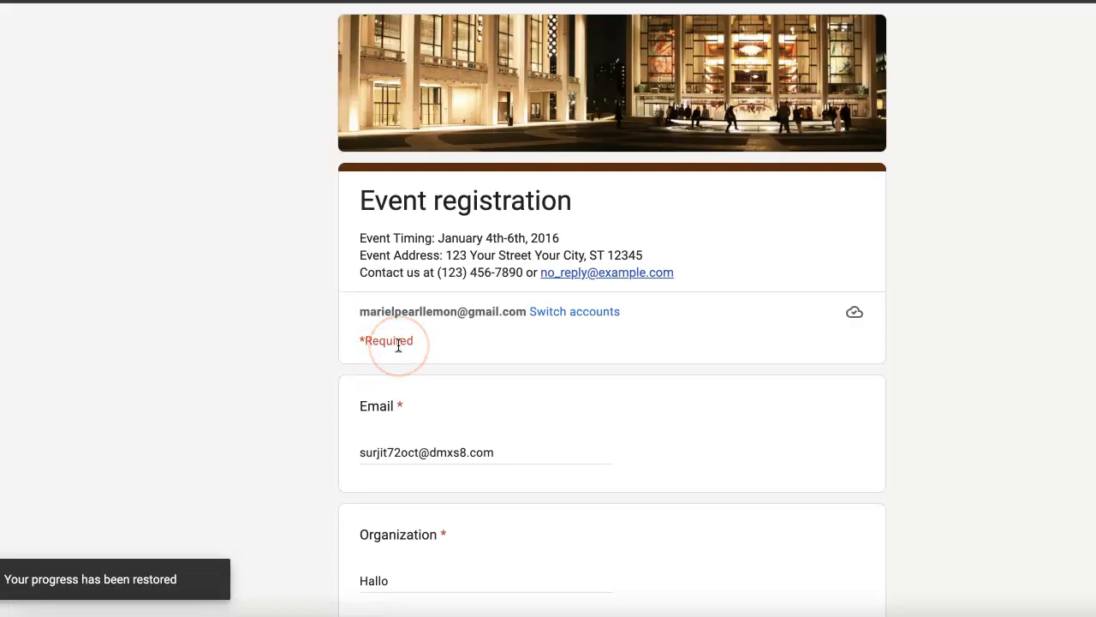
scroll("up", 3)
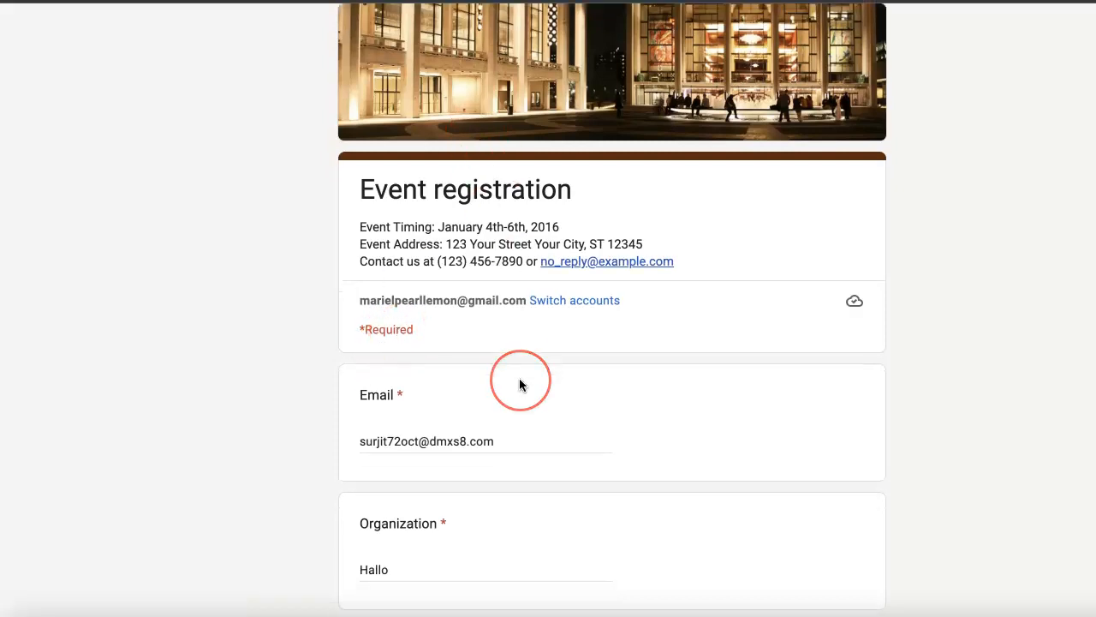